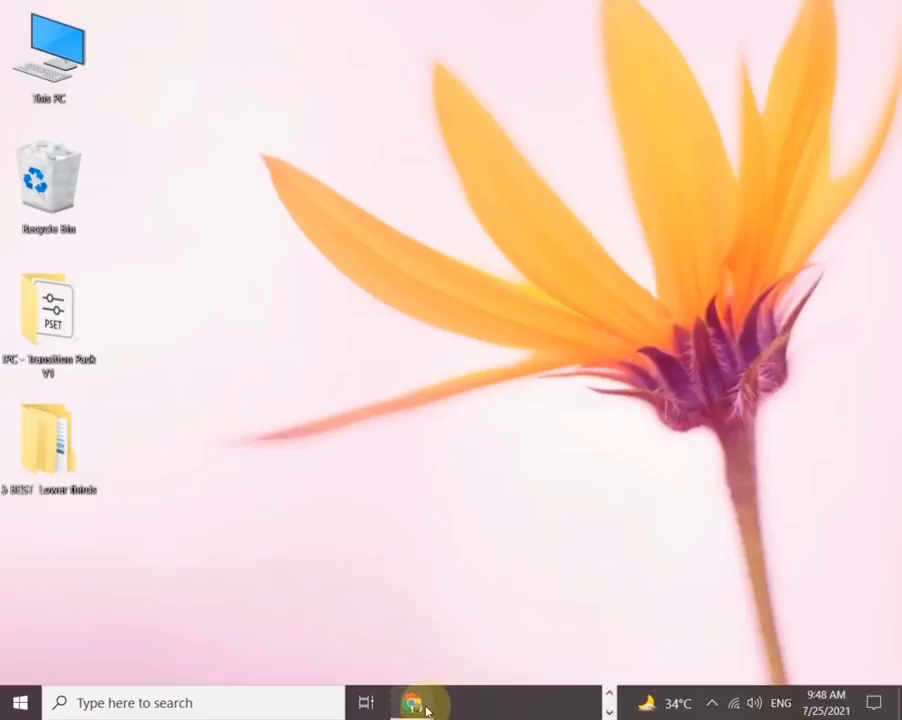
# Launch Chrome and go to canva.com from the address bar.
pyautogui.click(412, 702)
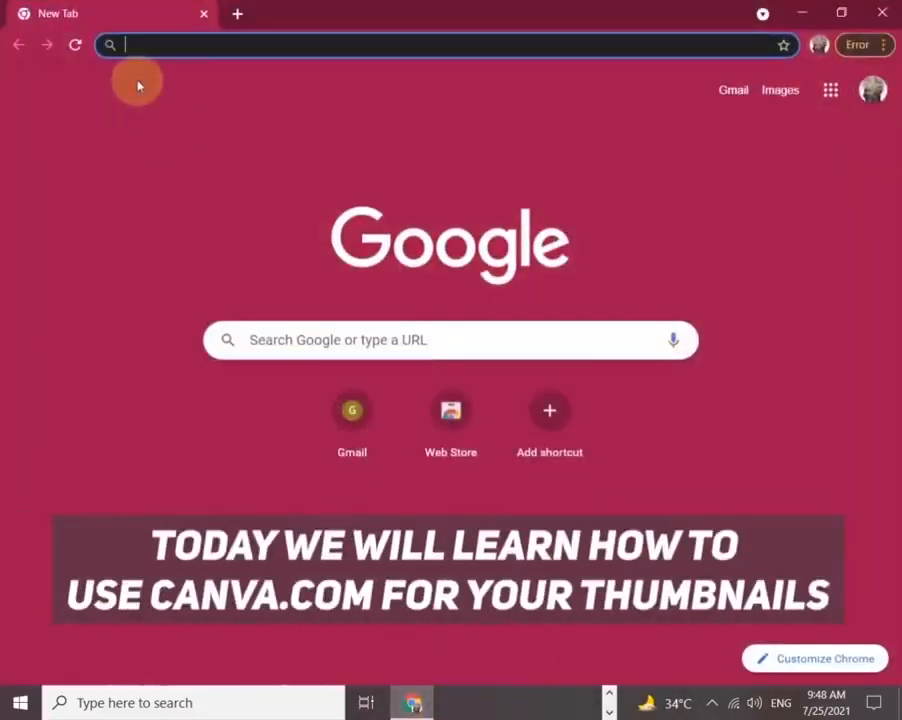
pyautogui.write('canva.com')
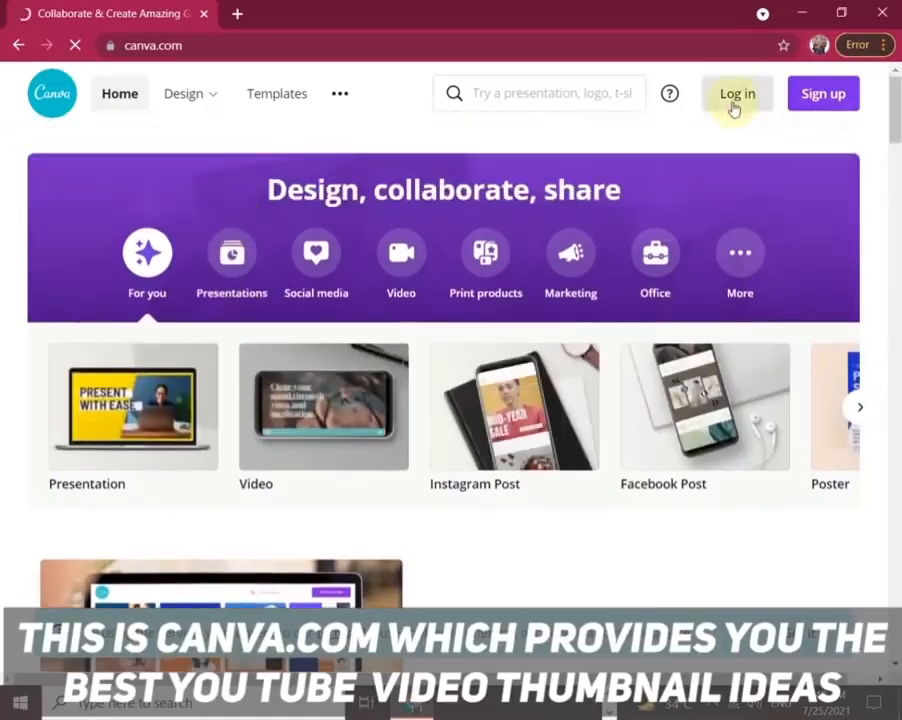
# Log in to Canva by continuing with the saved Google account.
pyautogui.click(824, 94)
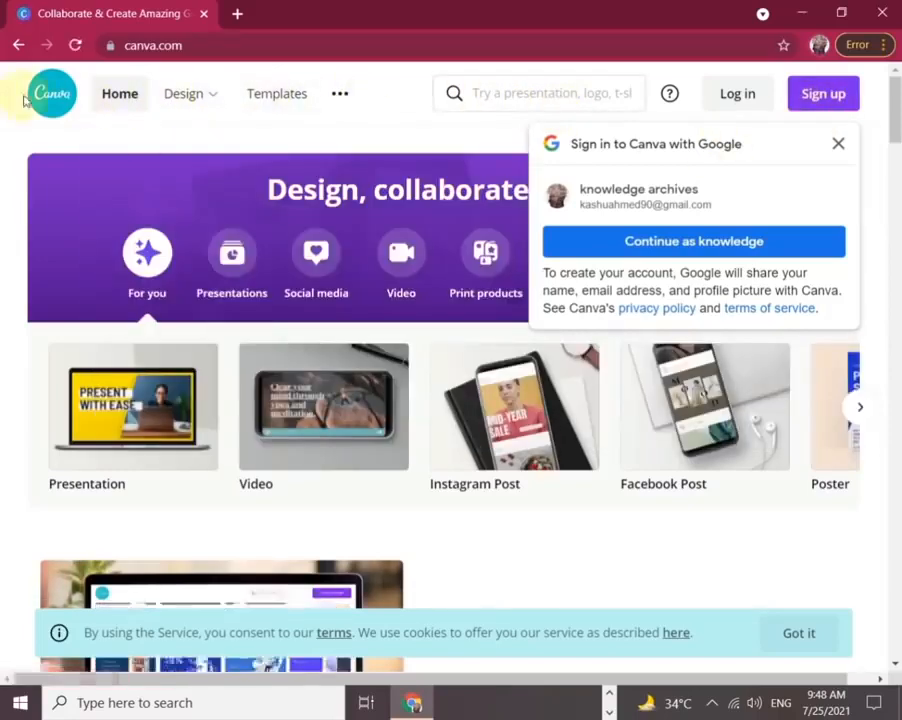
pyautogui.moveTo(460, 290)
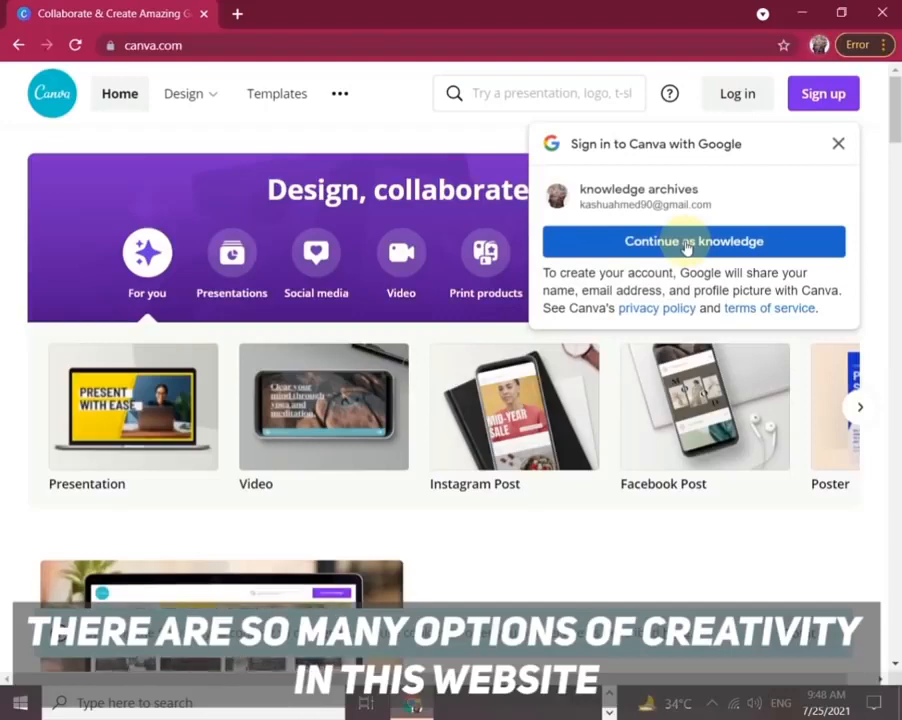
pyautogui.click(694, 240)
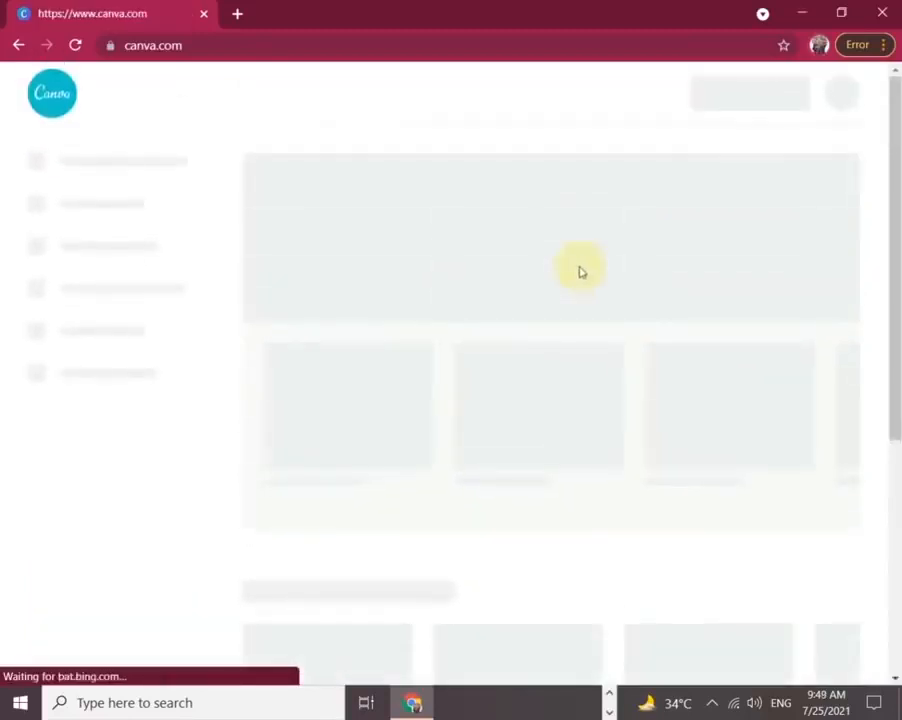
pyautogui.moveTo(452, 316)
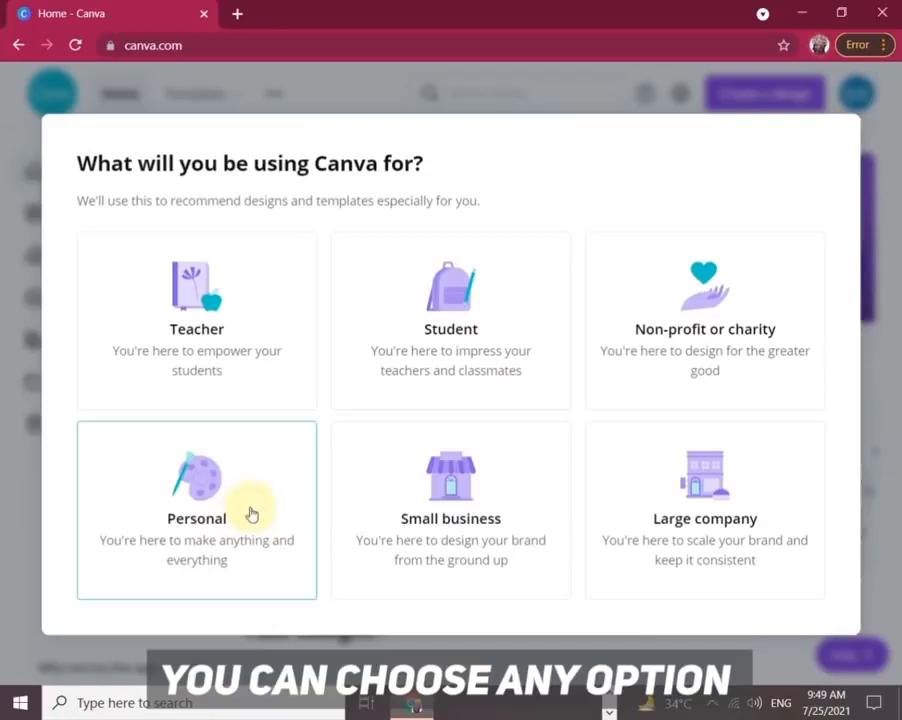
pyautogui.moveTo(704, 520)
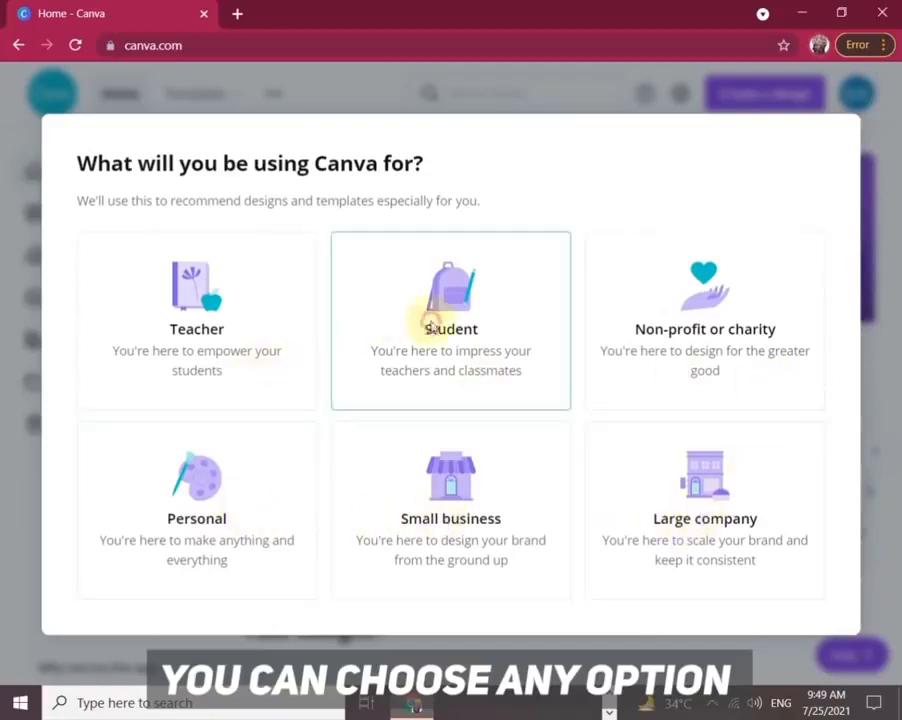
# Answer onboarding as Student with school year Others and skip the team invite.
pyautogui.click(450, 320)
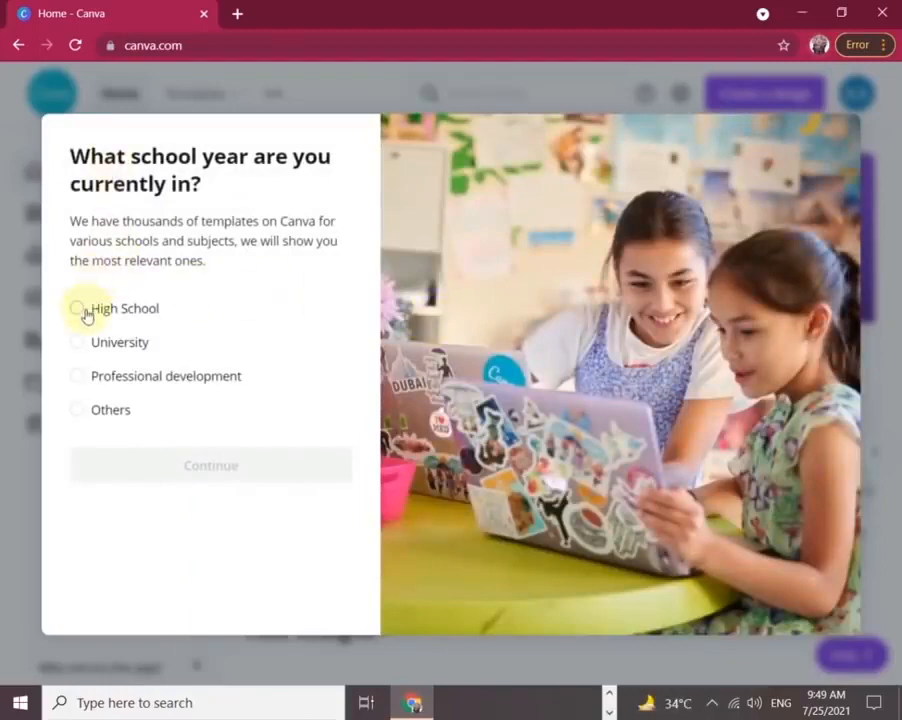
pyautogui.click(76, 408)
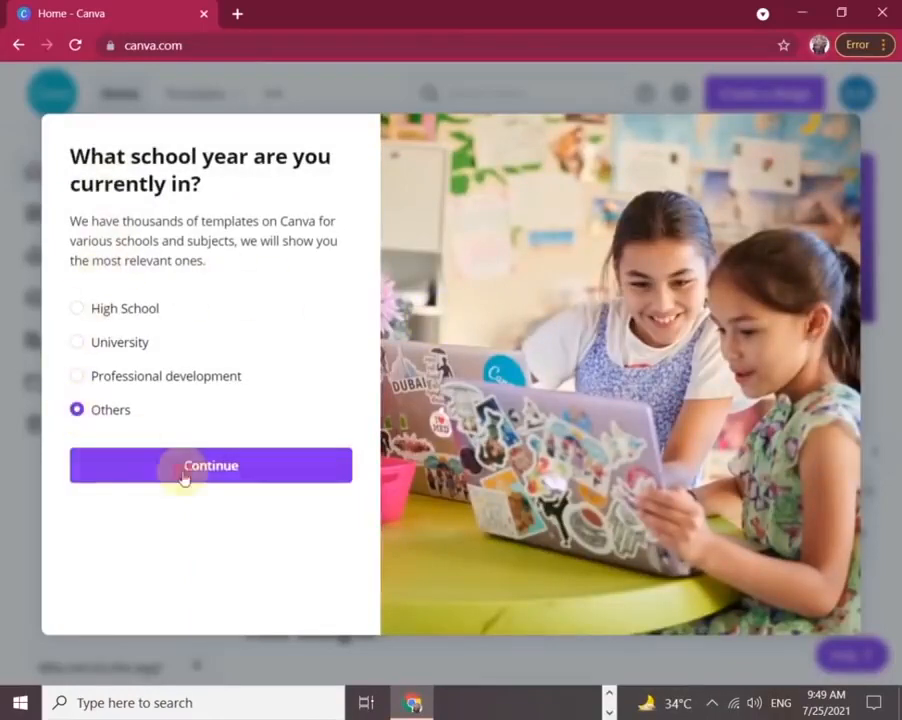
pyautogui.click(210, 464)
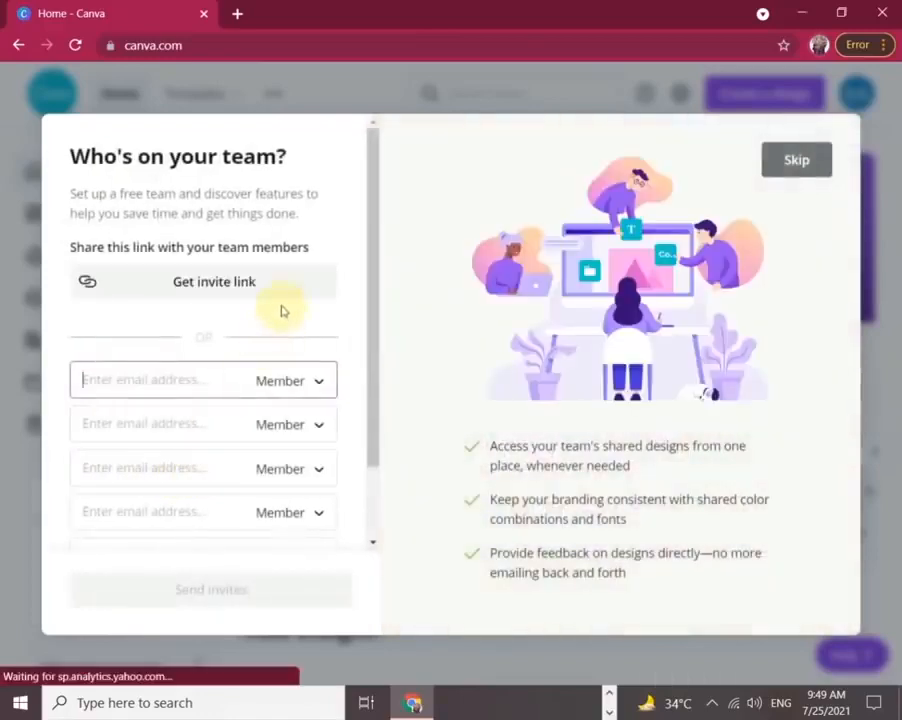
pyautogui.moveTo(390, 378)
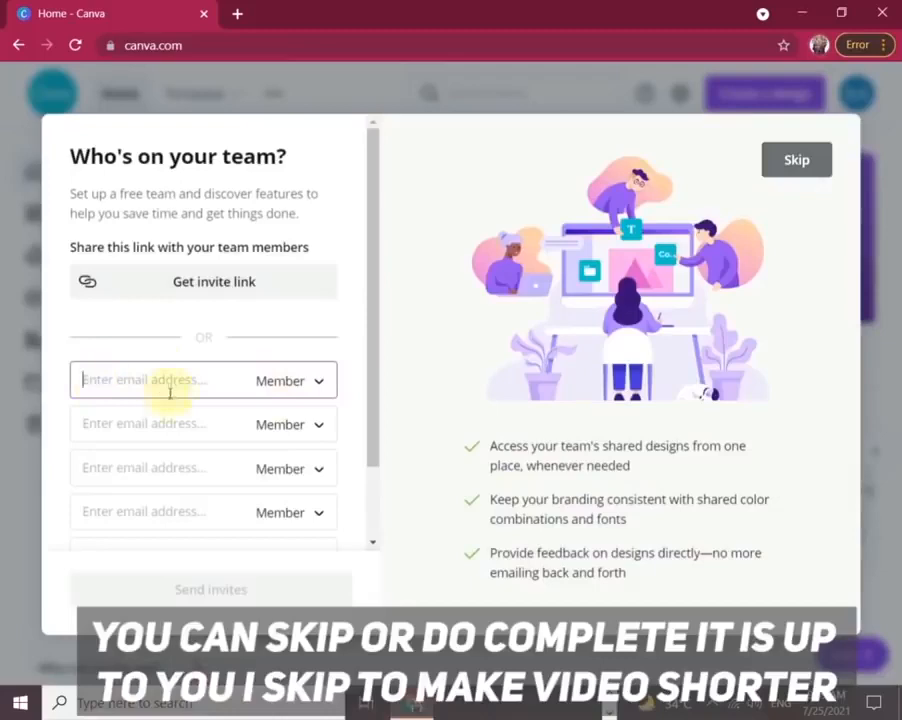
pyautogui.click(796, 160)
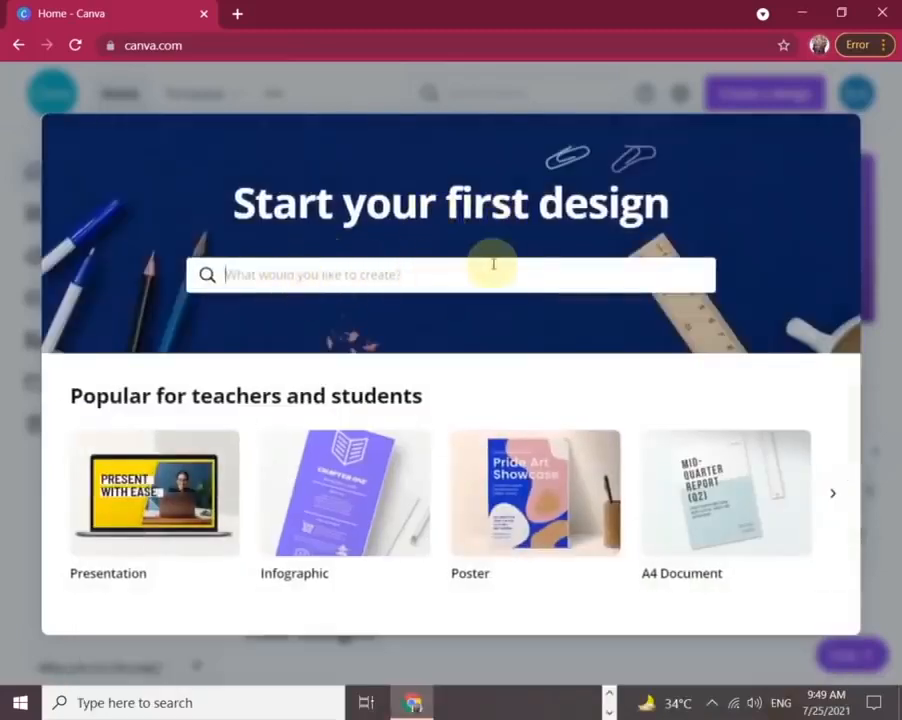
pyautogui.moveTo(404, 268)
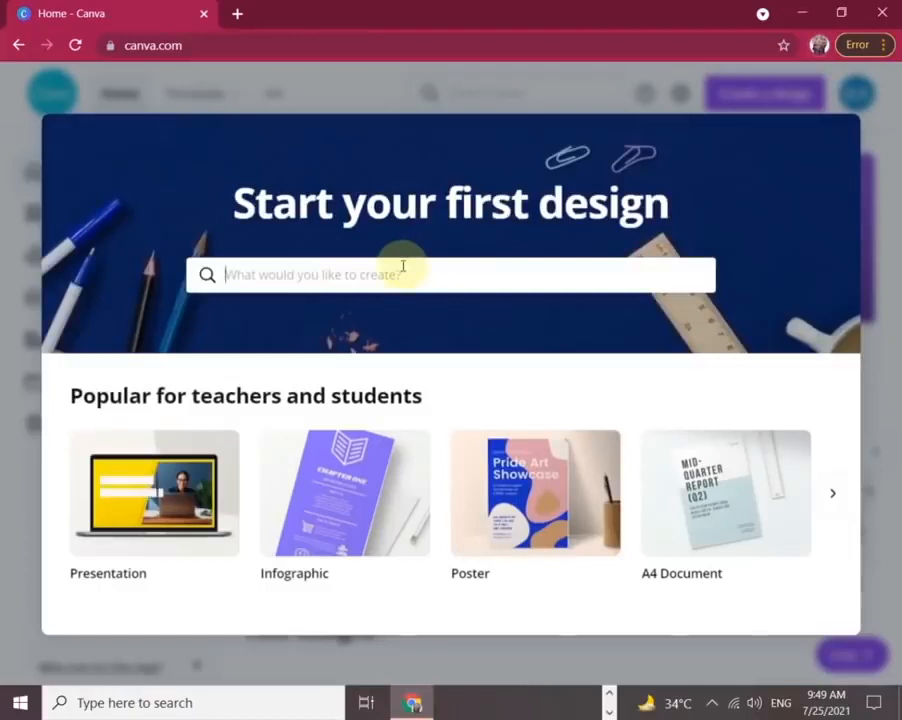
# Search 'youtube thumbnails' and start a blank YouTube Thumbnail design.
pyautogui.write('yo')
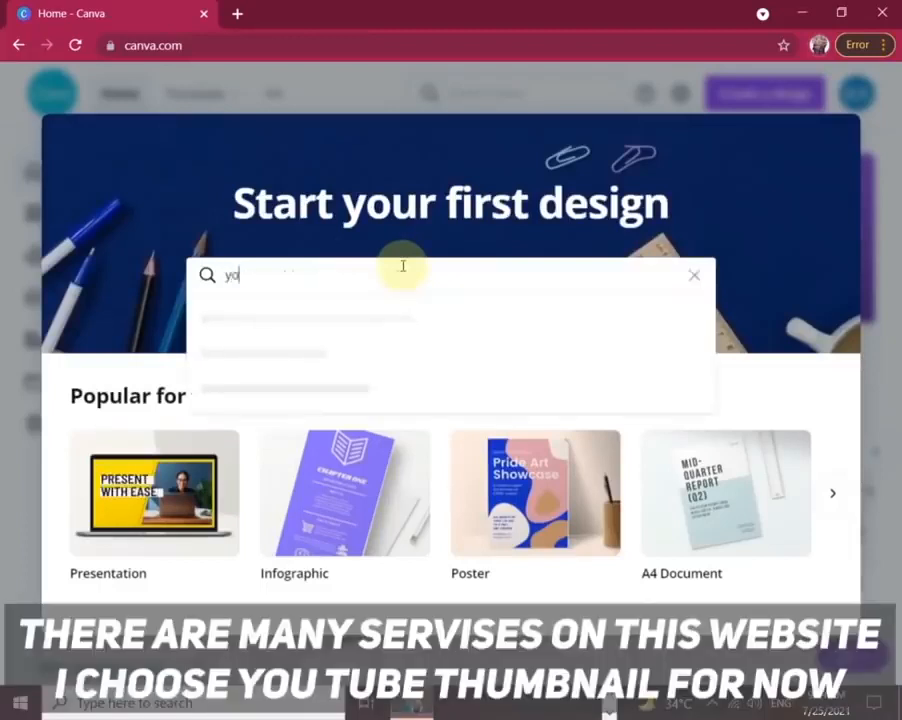
pyautogui.write('youtube t')
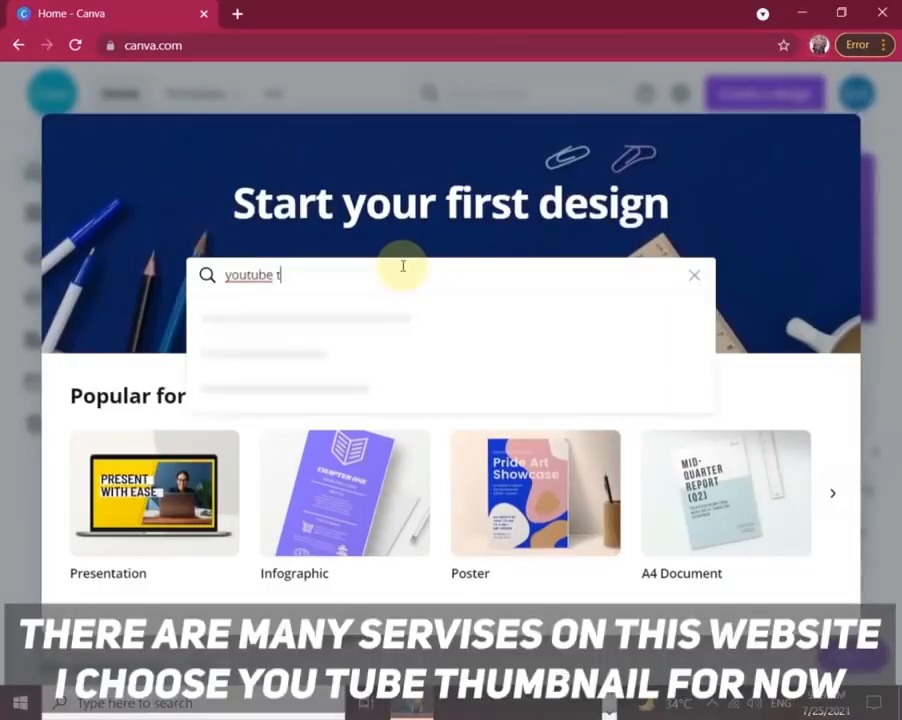
pyautogui.write('humbnails')
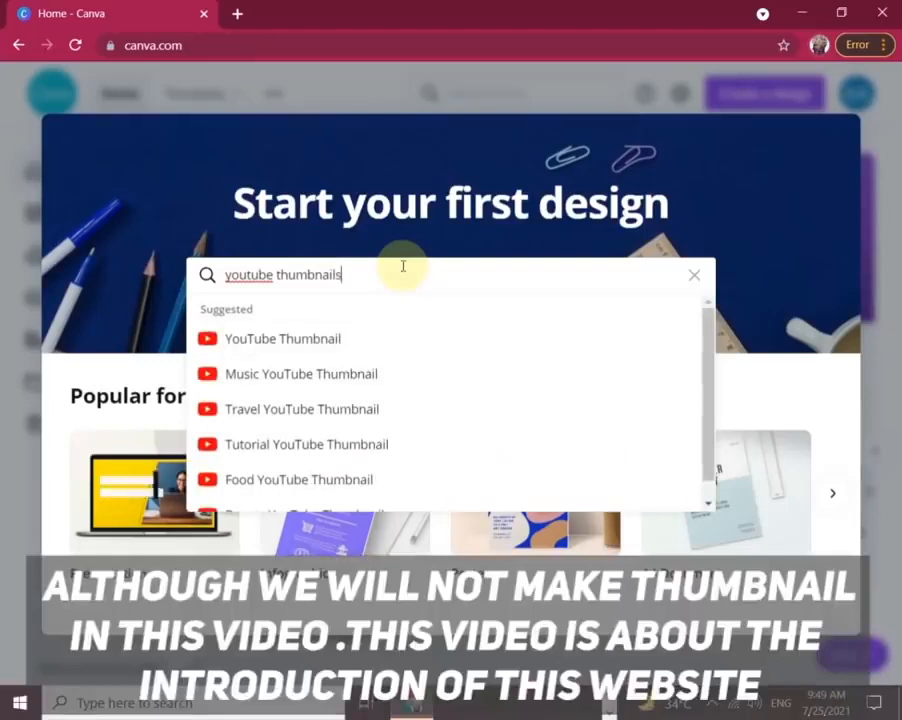
pyautogui.moveTo(344, 338)
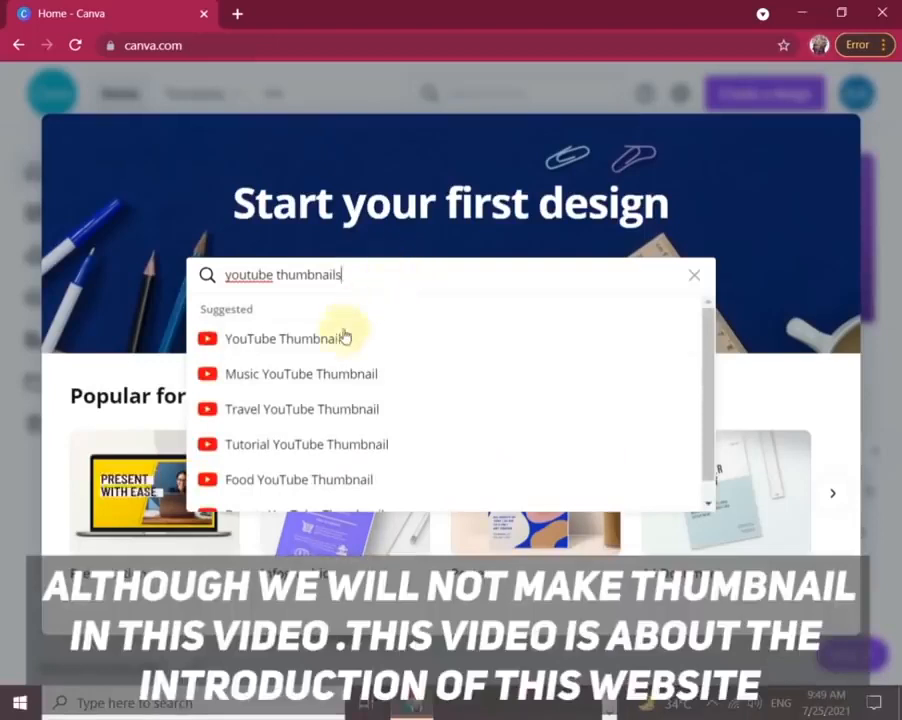
pyautogui.moveTo(324, 452)
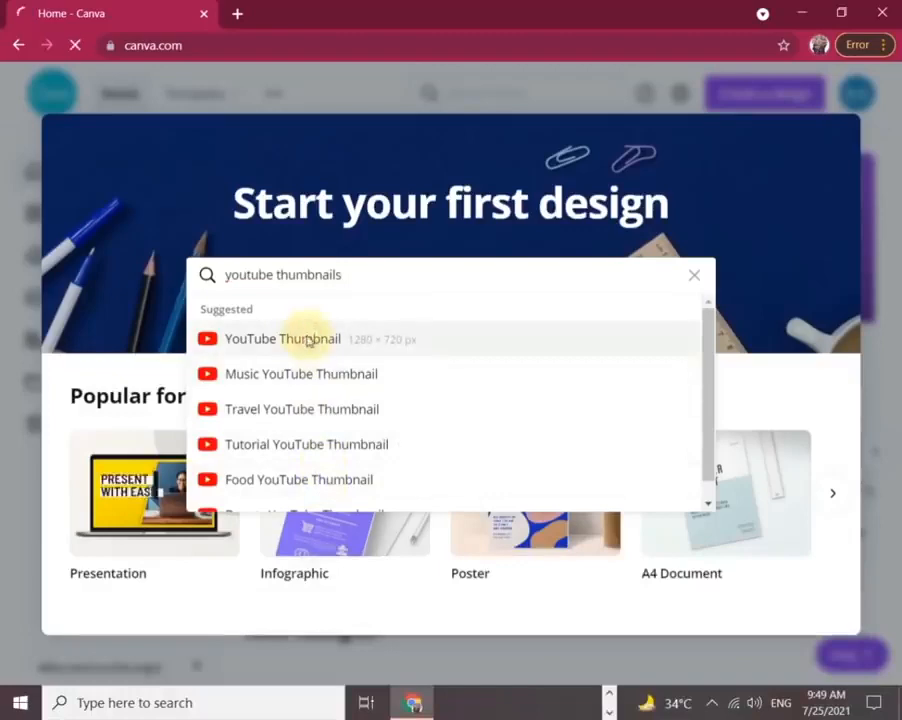
pyautogui.click(282, 340)
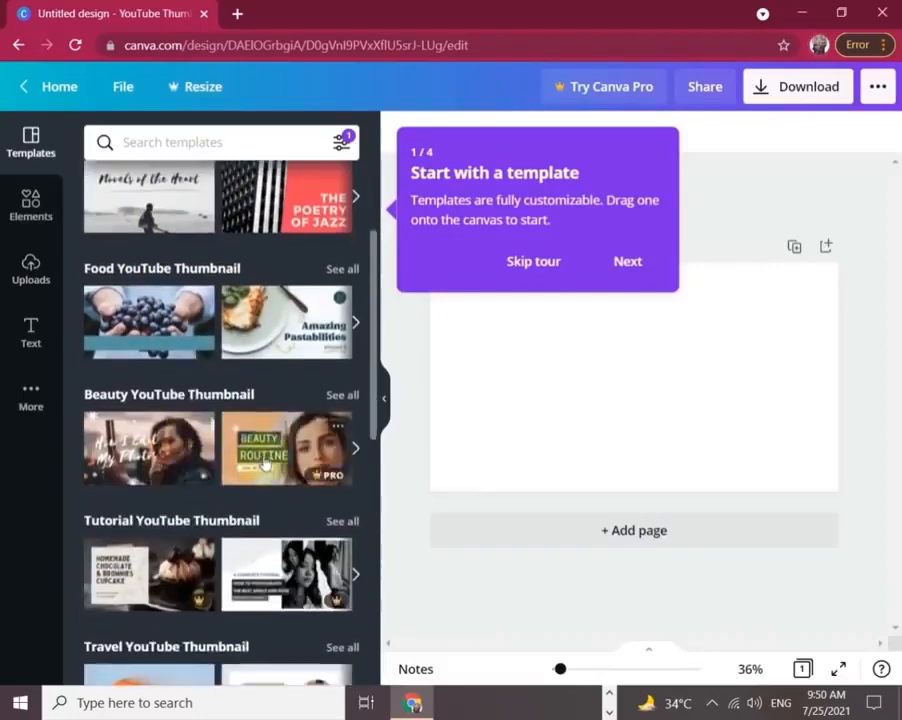
pyautogui.scroll(-3)
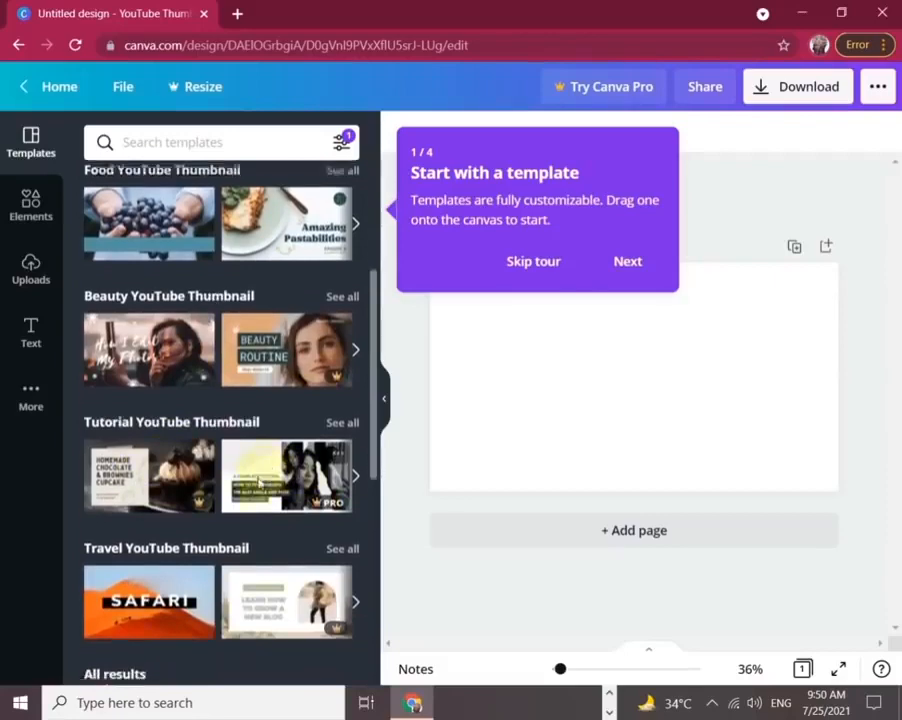
pyautogui.scroll(-3)
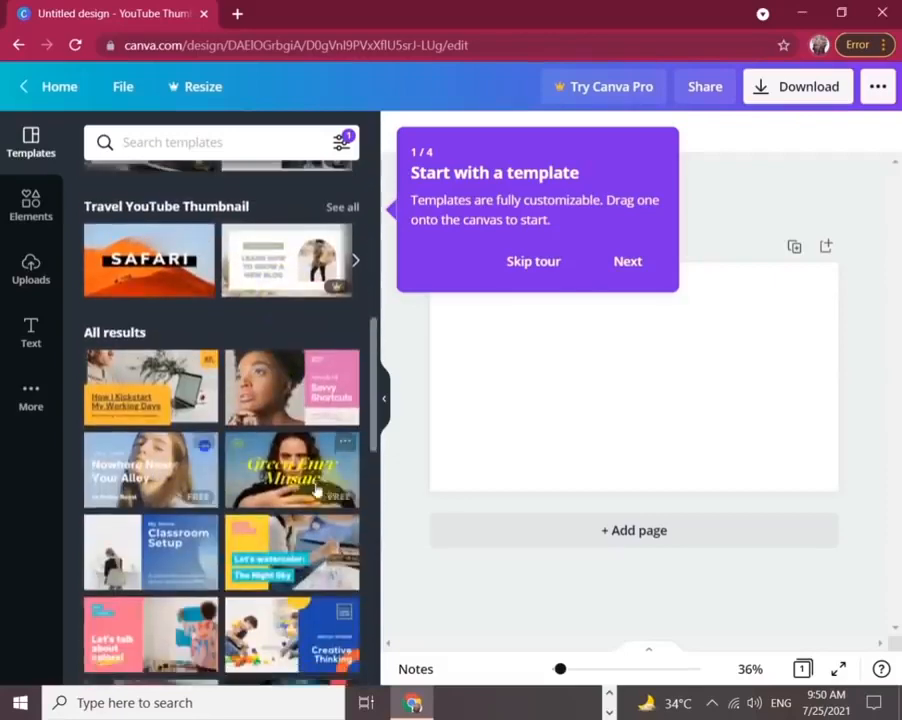
pyautogui.scroll(-3)
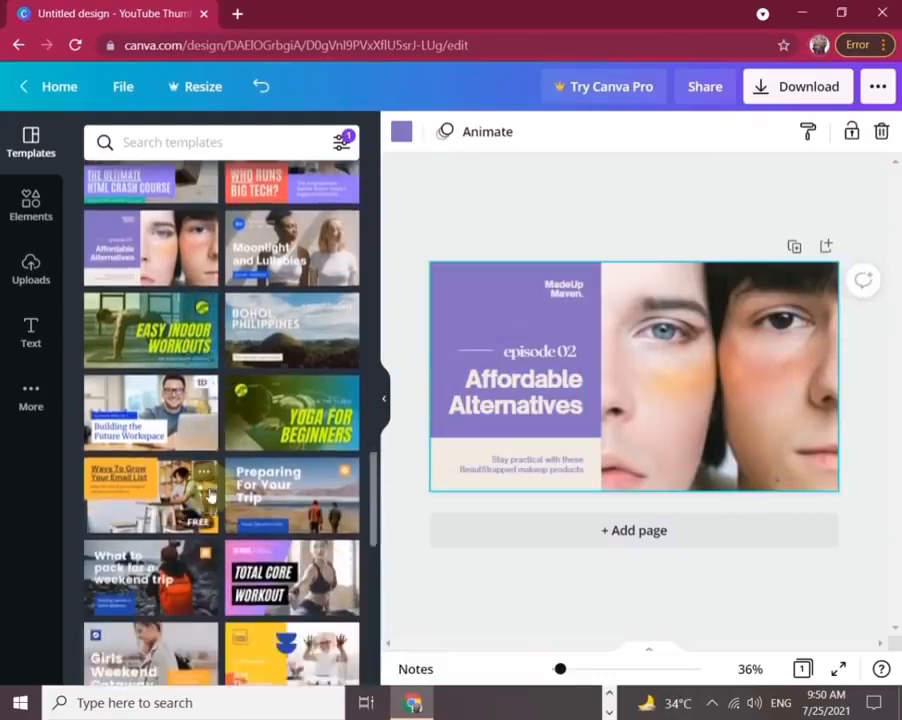
pyautogui.scroll(-3)
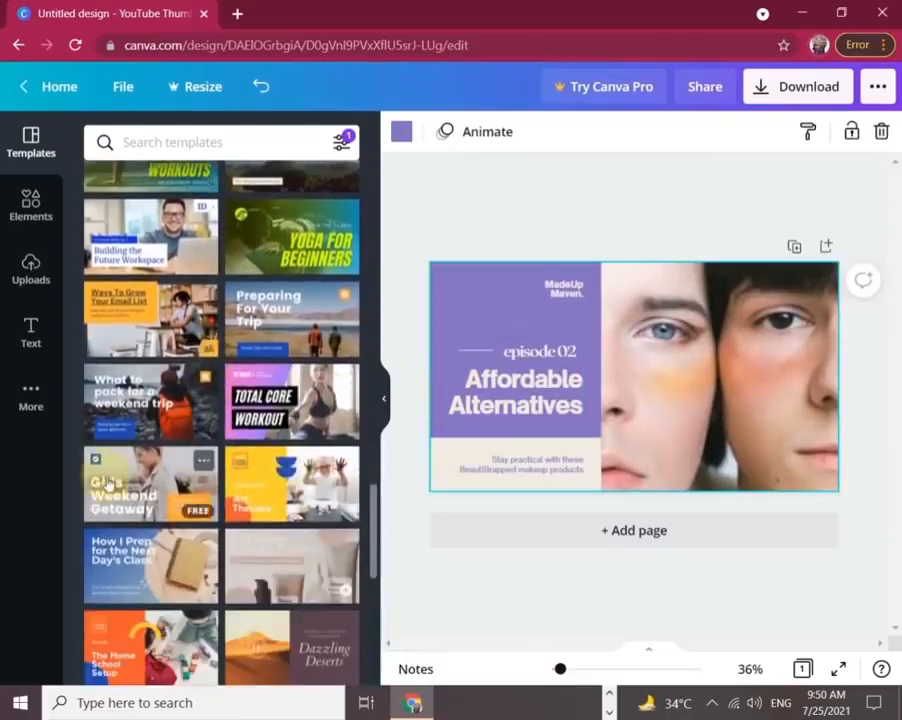
pyautogui.scroll(-3)
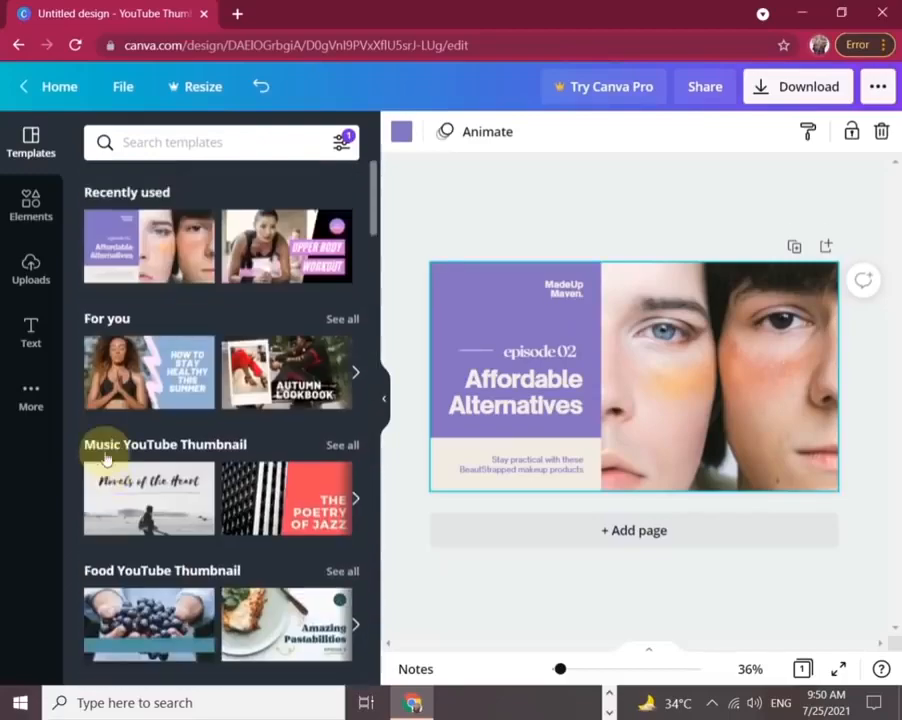
pyautogui.click(30, 204)
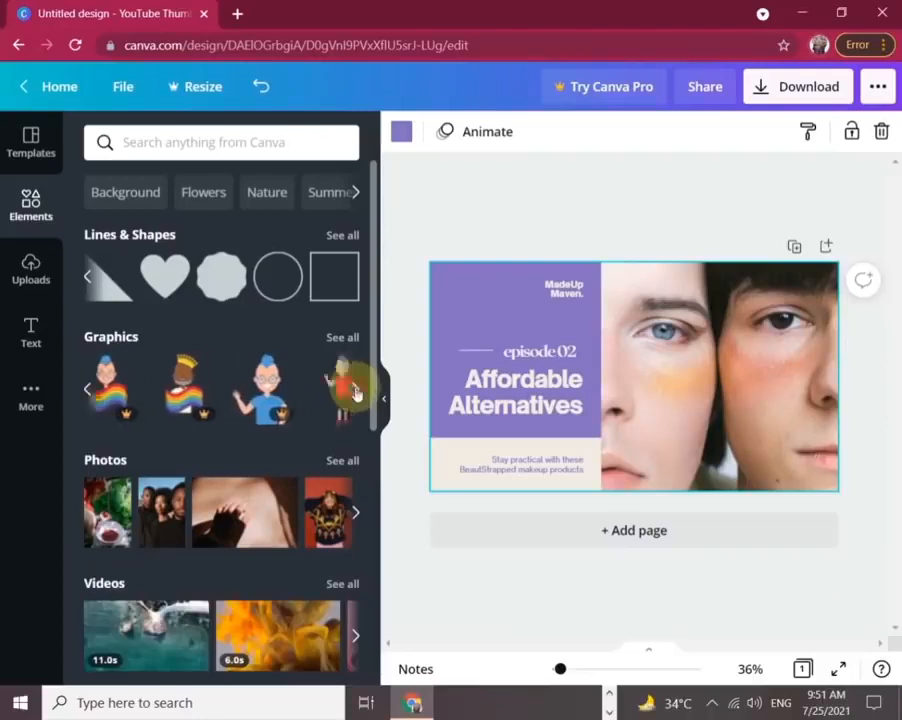
# From Elements photos, add the hands photo and browse further stock photos and videos.
pyautogui.scroll(-3)
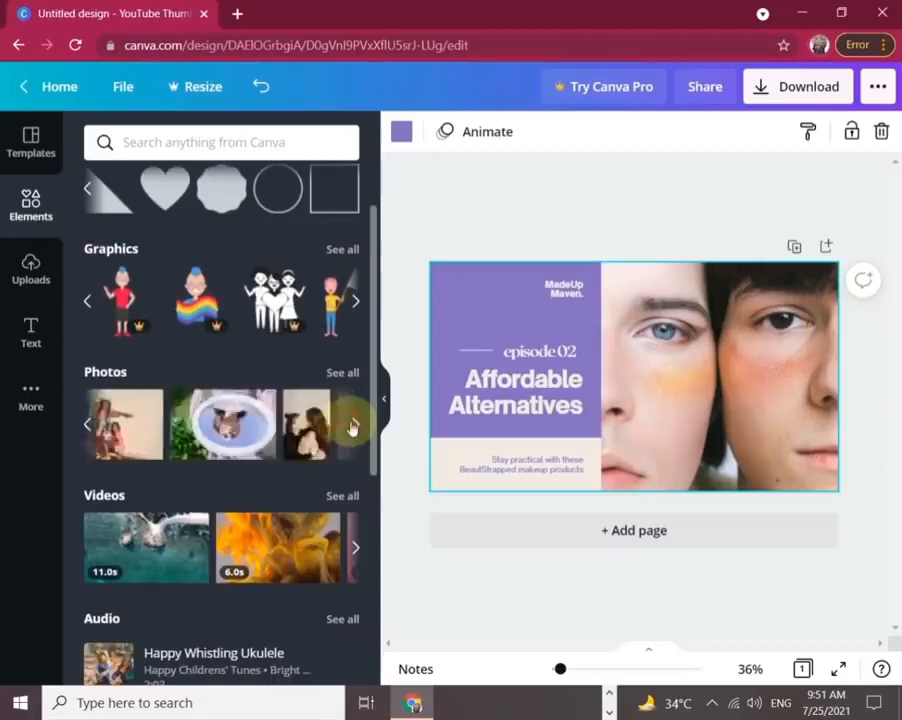
pyautogui.click(700, 376)
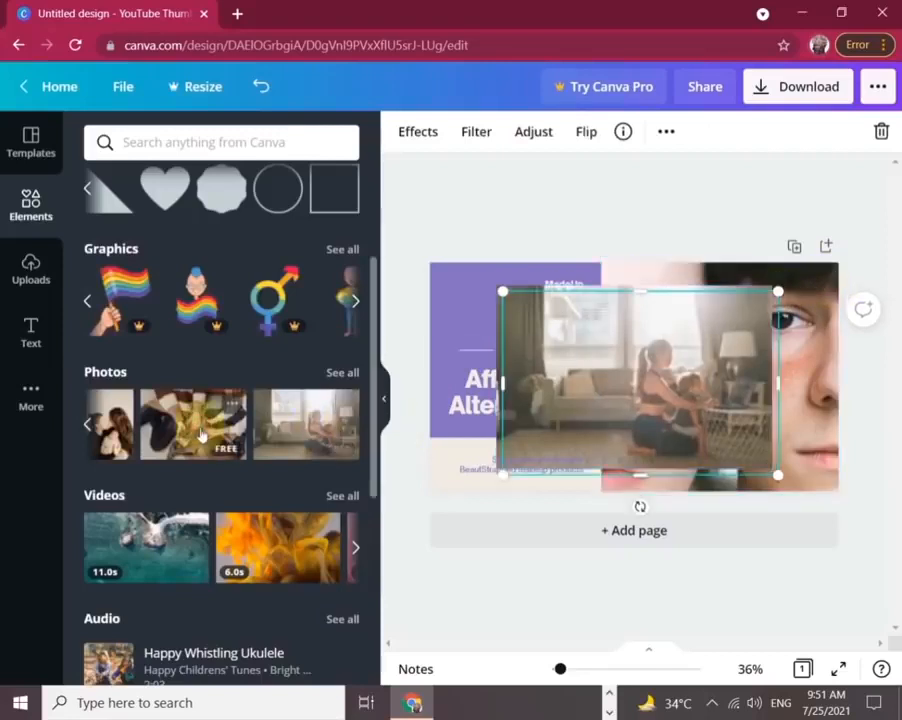
pyautogui.click(192, 424)
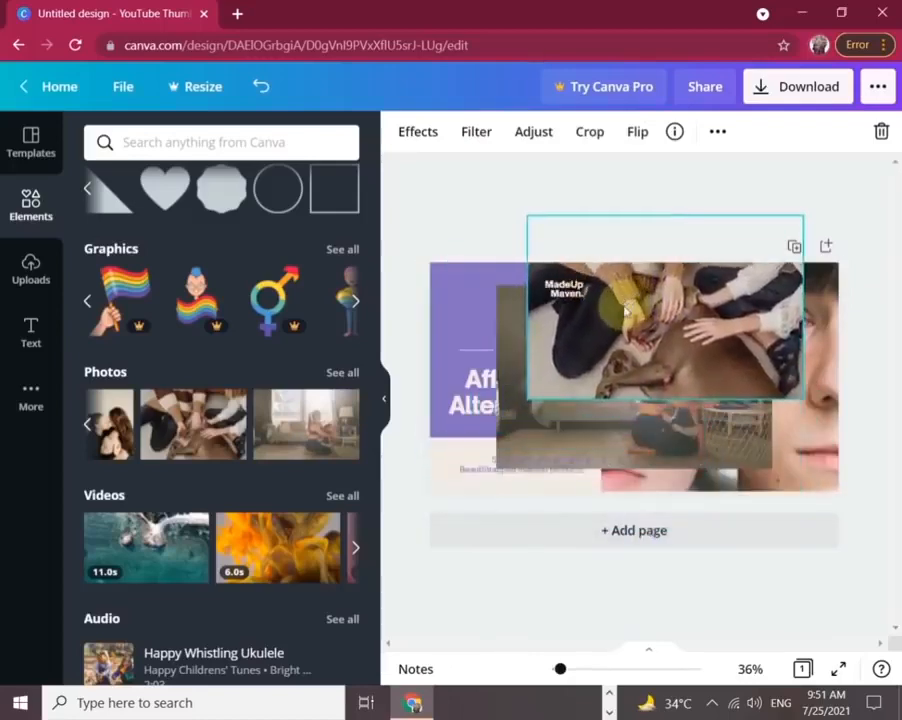
pyautogui.scroll(-3)
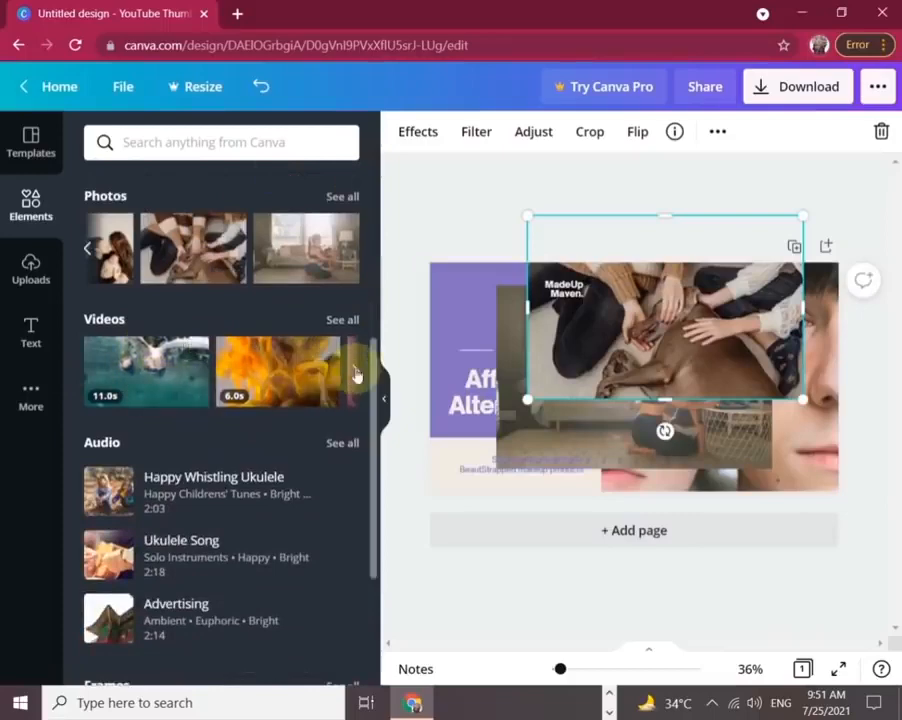
pyautogui.click(356, 370)
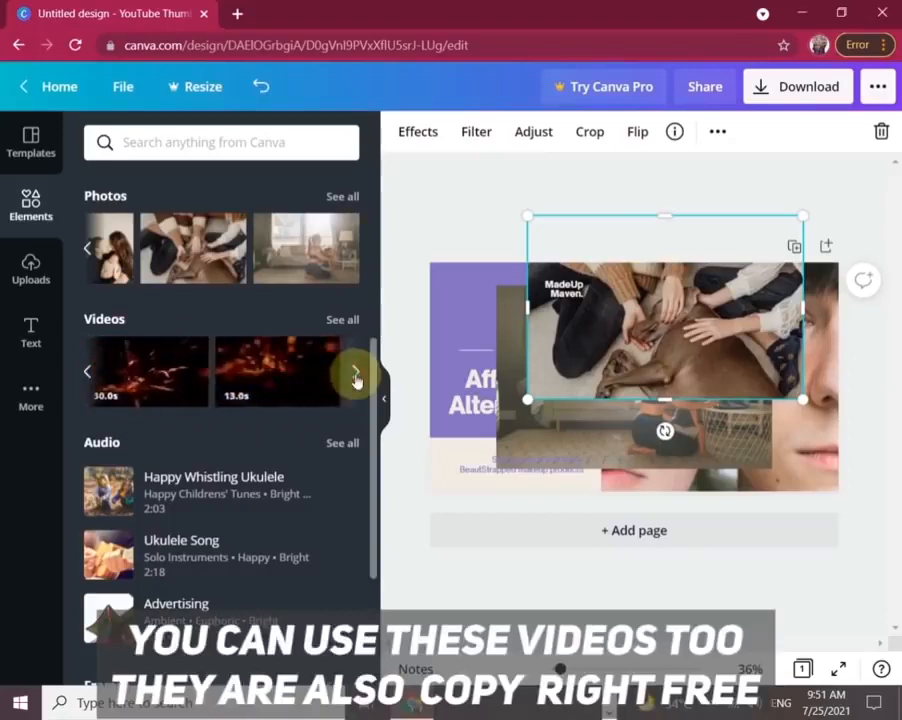
pyautogui.scroll(-3)
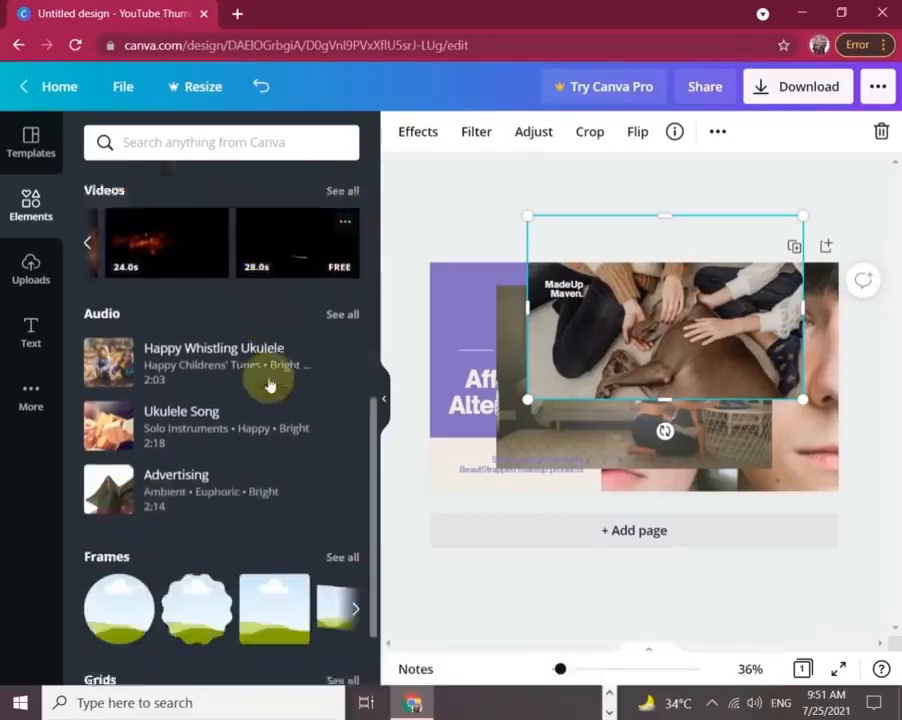
pyautogui.scroll(-3)
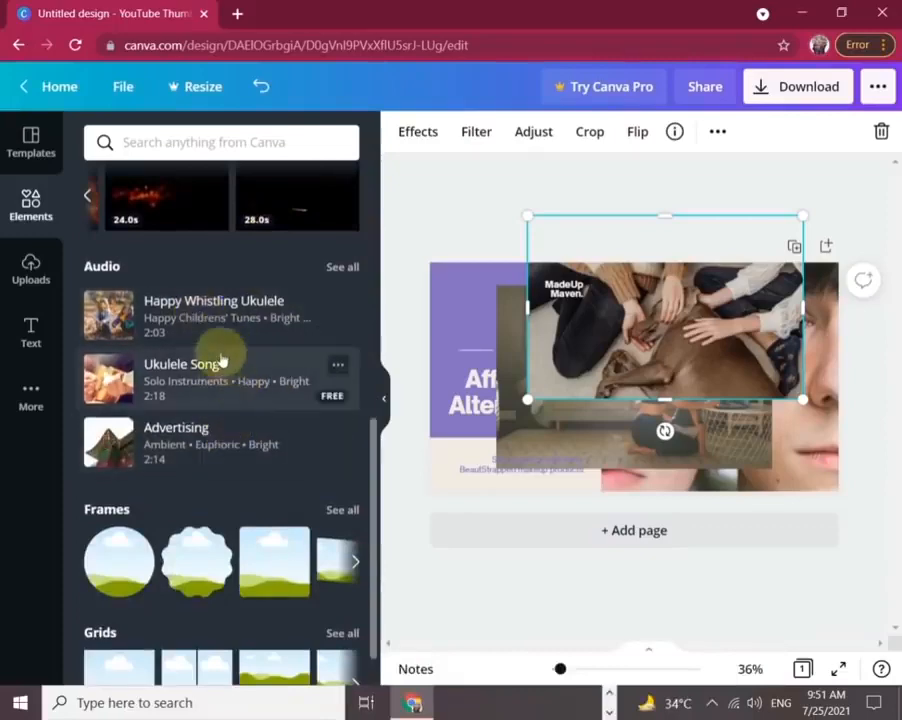
pyautogui.scroll(-3)
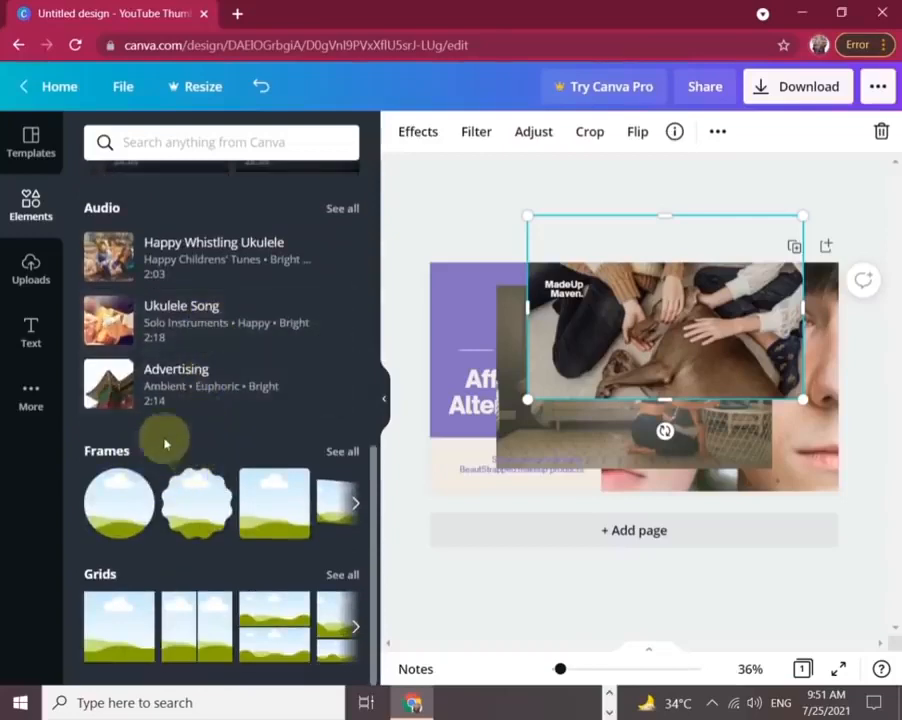
# Add the circle frame from Frames and browse the Grids carousel.
pyautogui.click(118, 504)
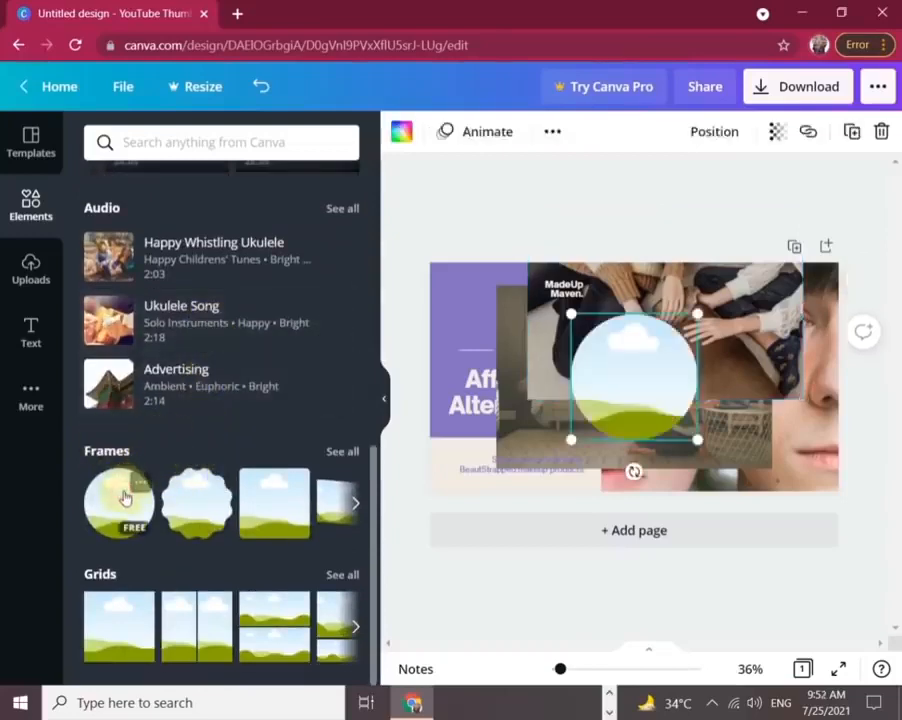
pyautogui.moveTo(276, 412)
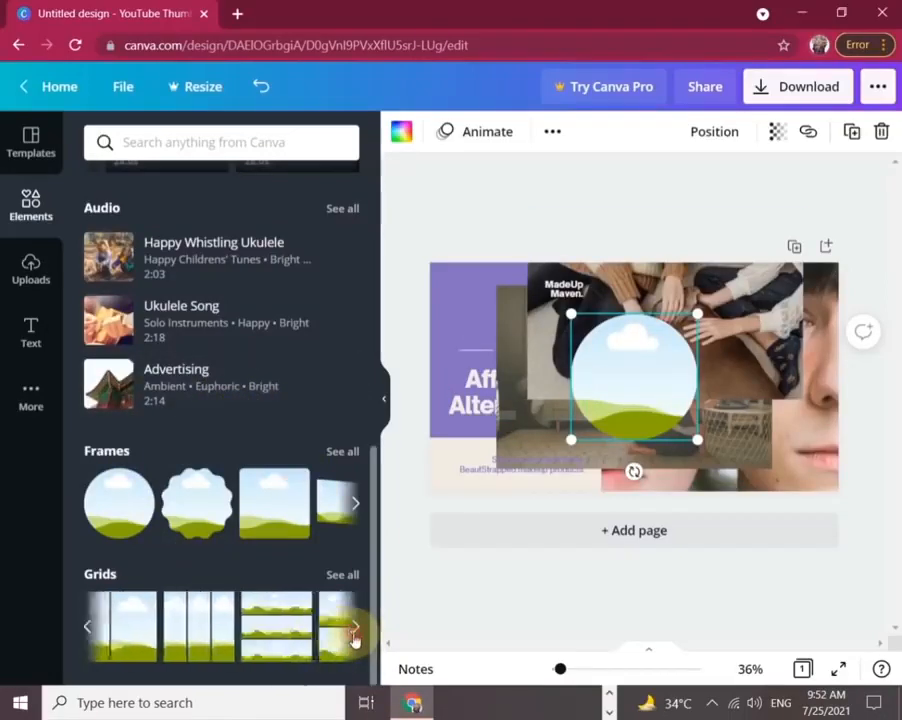
pyautogui.click(486, 132)
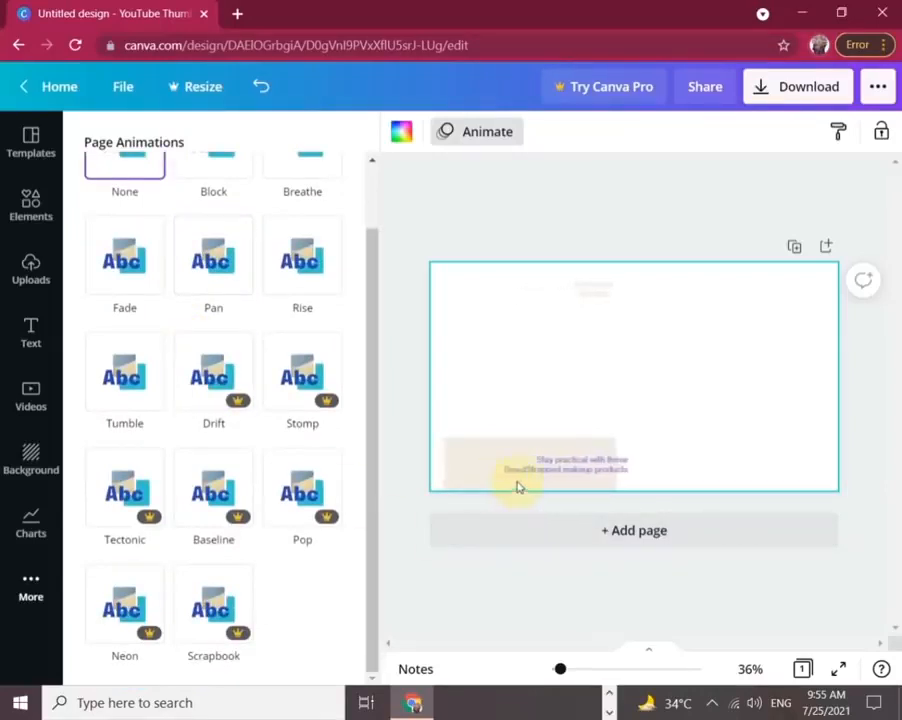
# Apply the Rise page animation and dismiss the Canva Pro popup from a premium option.
pyautogui.click(212, 256)
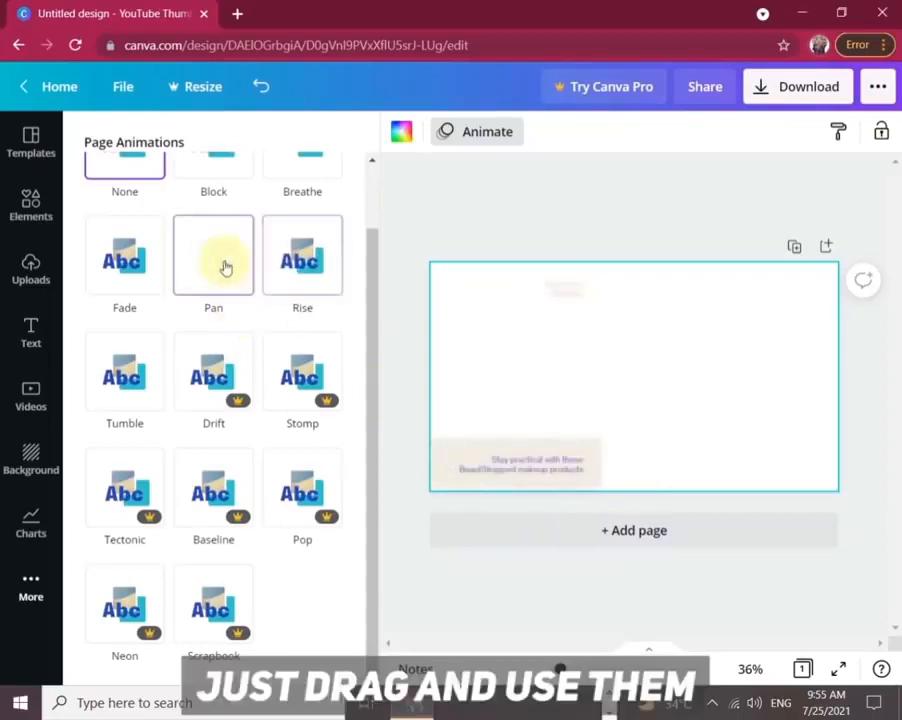
pyautogui.click(302, 256)
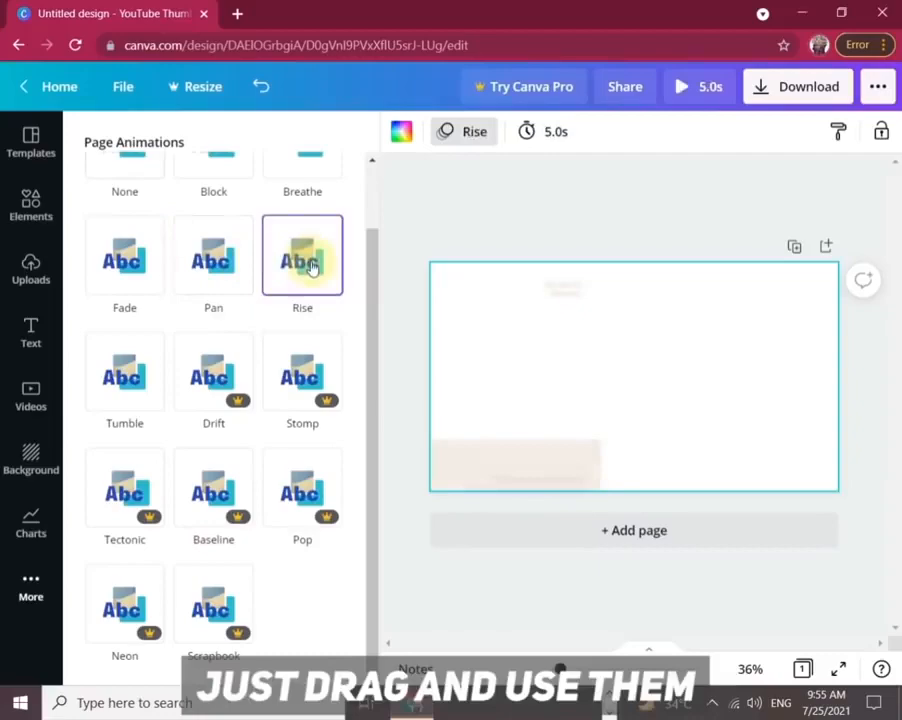
pyautogui.click(302, 256)
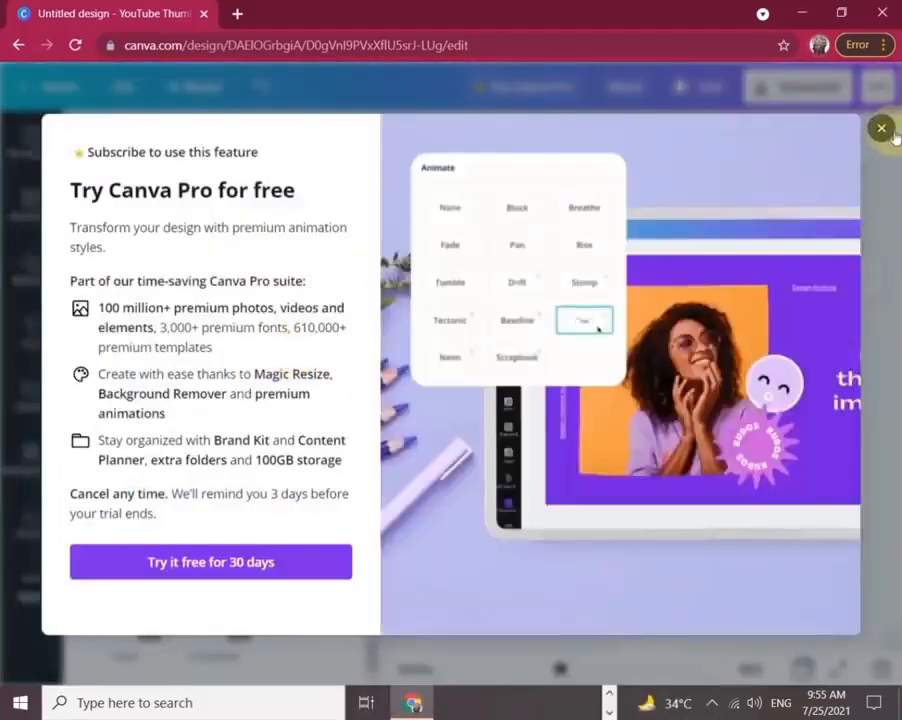
pyautogui.click(880, 128)
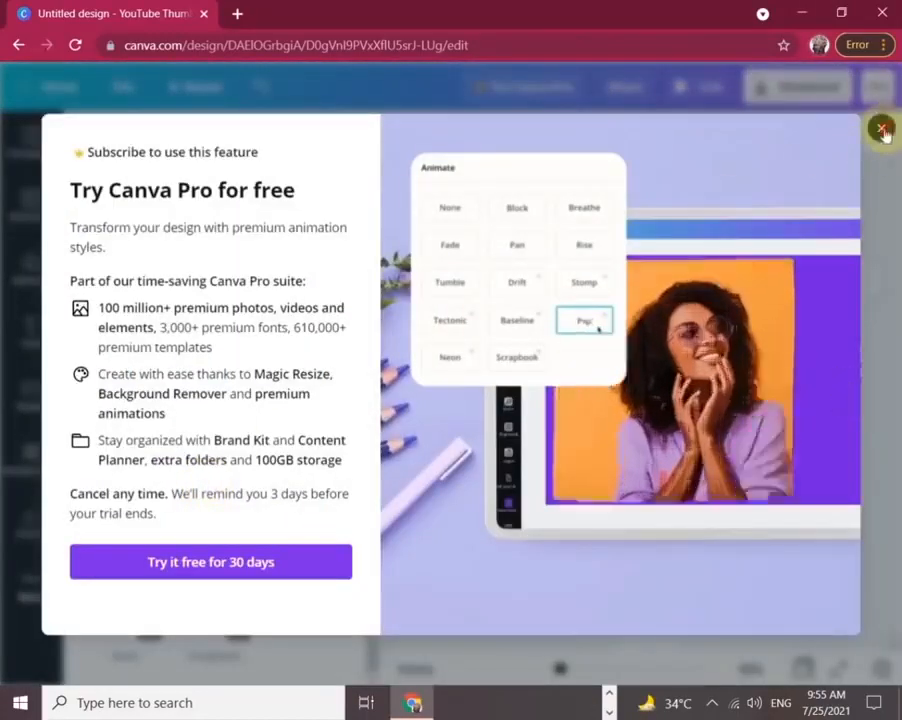
pyautogui.click(880, 130)
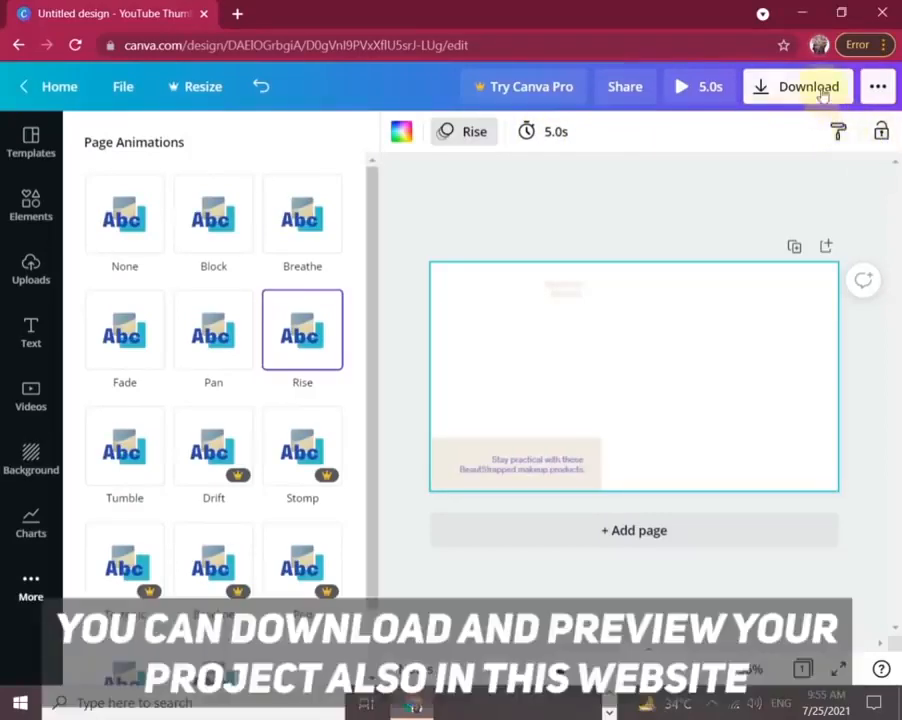
pyautogui.click(680, 86)
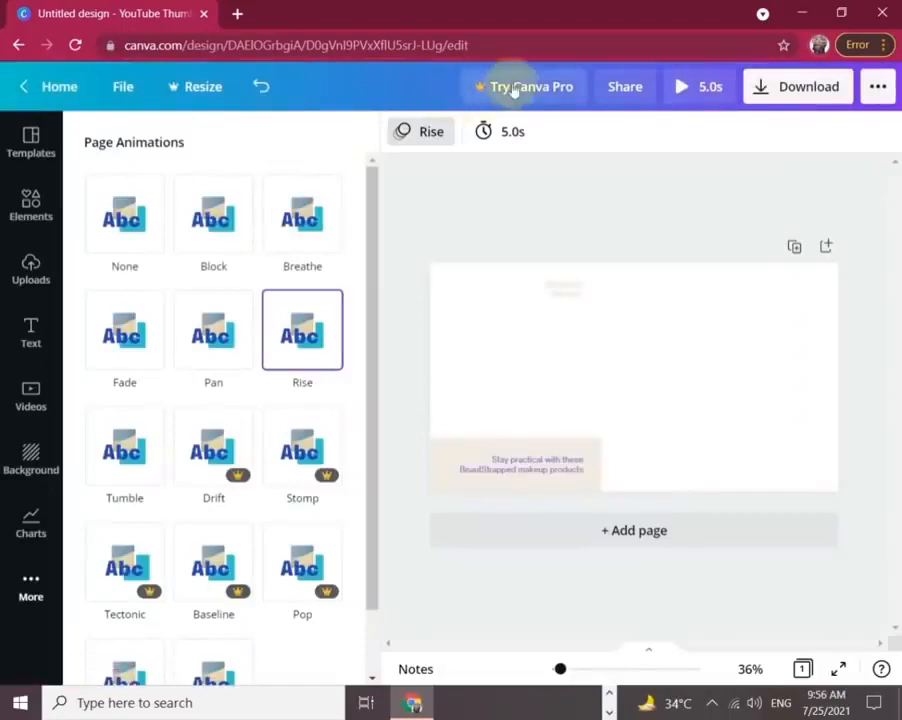
pyautogui.moveTo(624, 86)
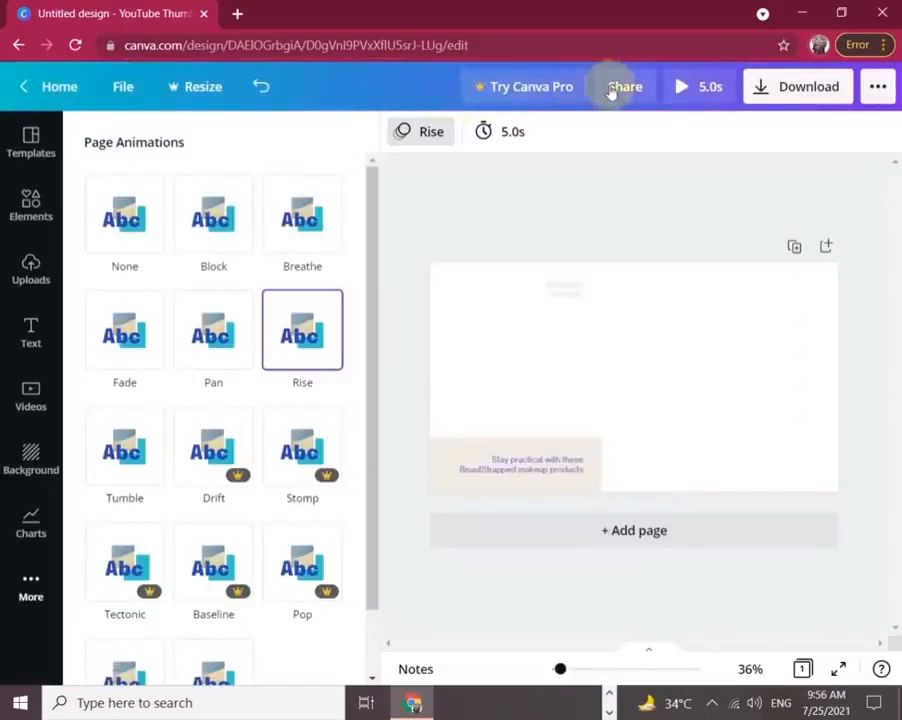